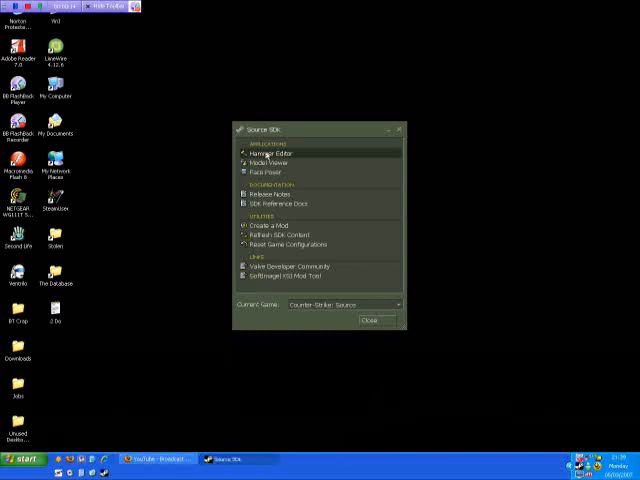
- Launch the Hammer Editor from the Source SDK launcher for Counter-Strike: Source
click(270, 155)
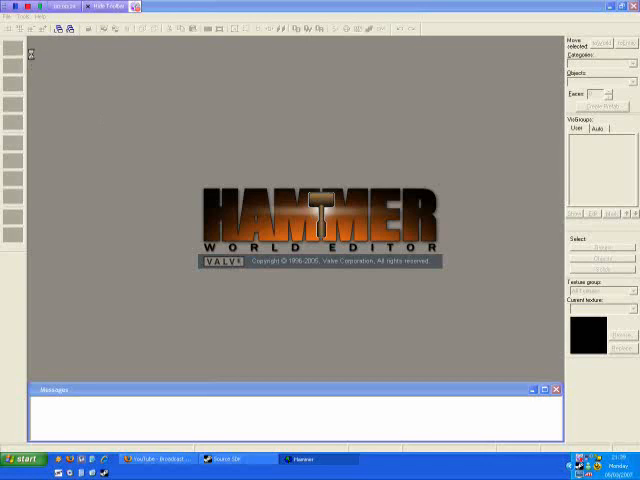
- Create a new blank untitled map via File > New
click(9, 17)
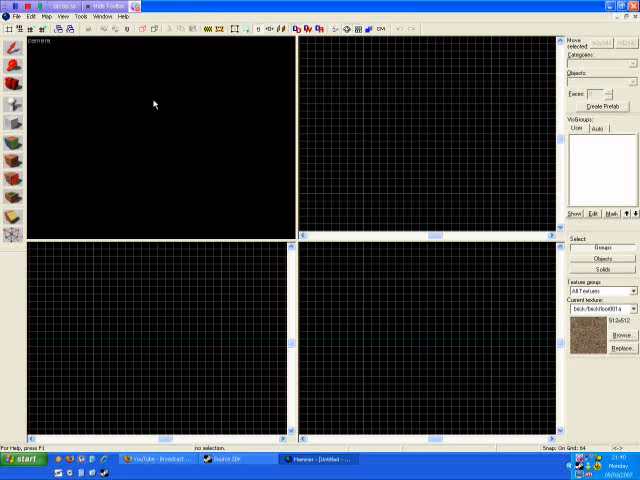
mouse_move(397, 103)
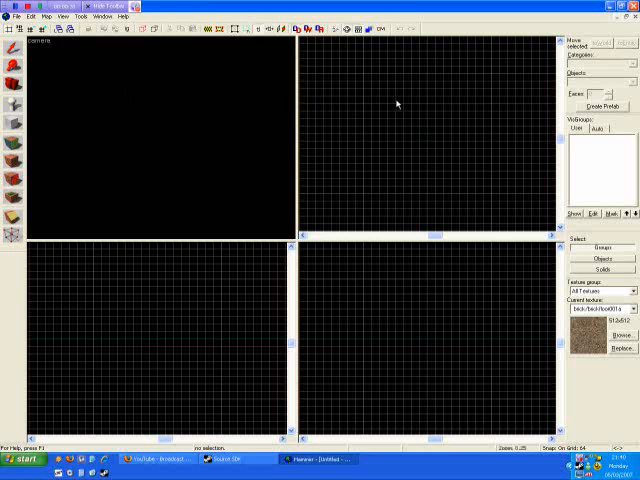
mouse_move(330, 68)
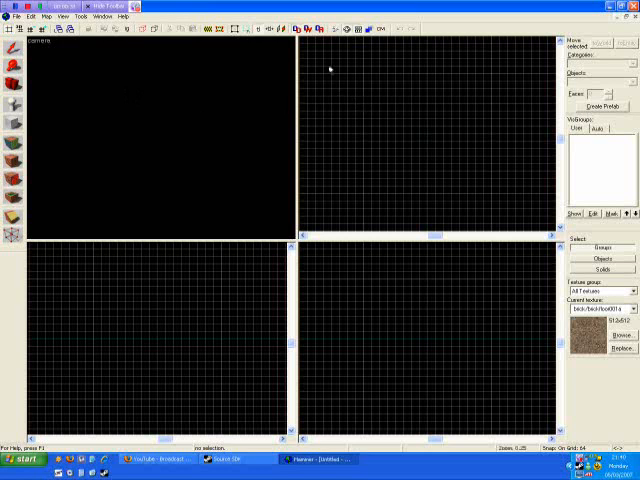
mouse_move(63, 290)
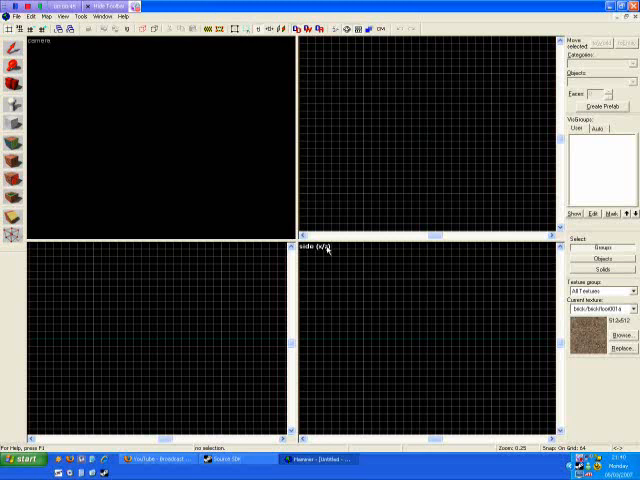
mouse_move(120, 112)
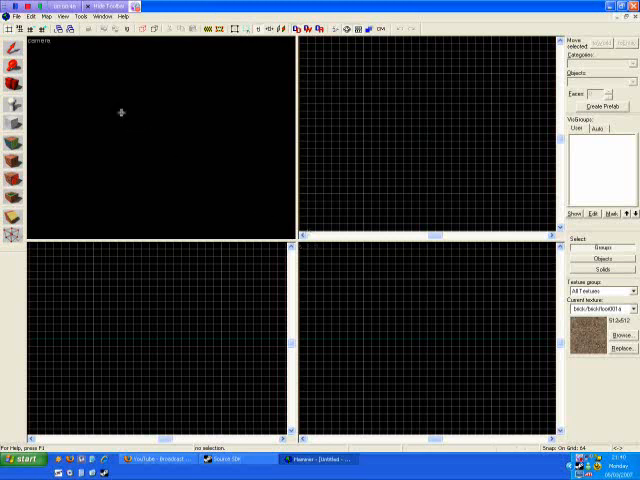
mouse_move(62, 49)
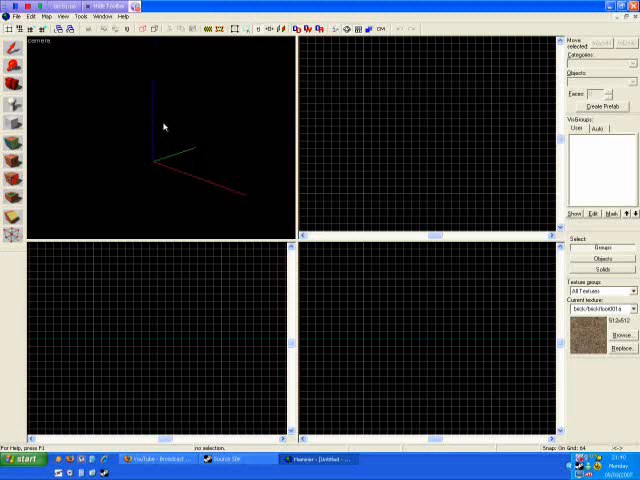
mouse_move(48, 148)
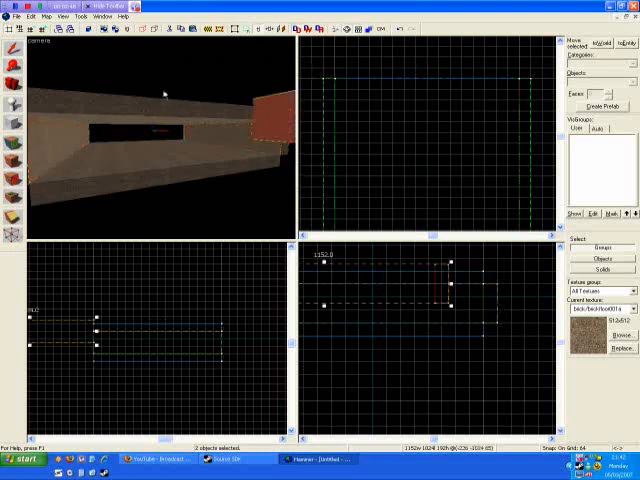
mouse_move(162, 158)
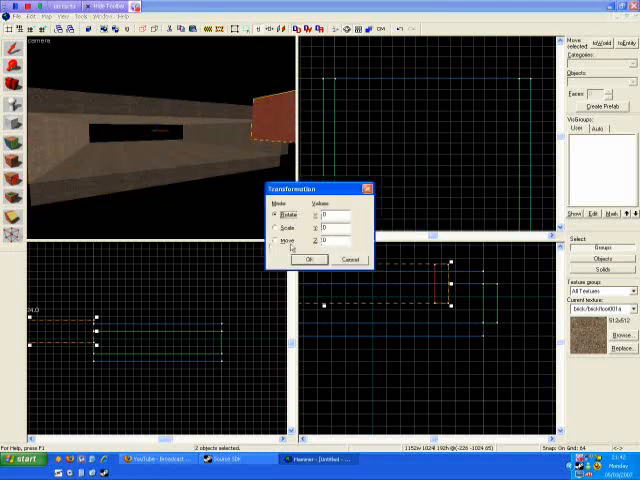
- Rotate the two wall blocks 90 degrees around the Z axis in the Transform dialog
click(340, 240)
text(90)
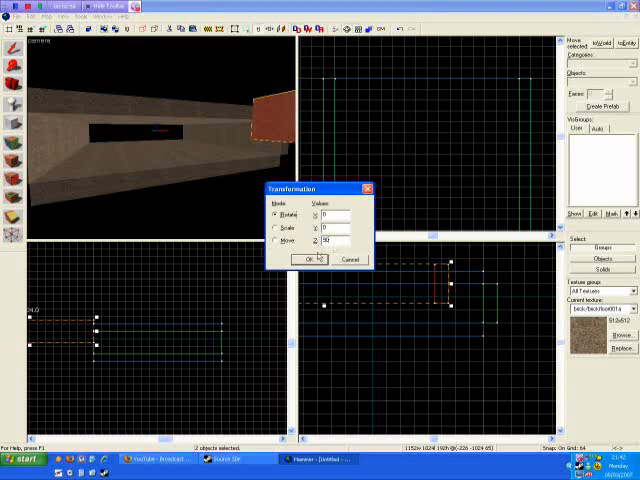
click(308, 259)
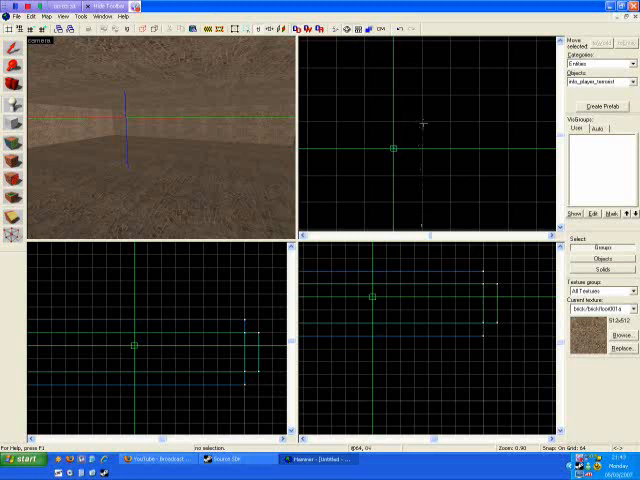
mouse_move(365, 88)
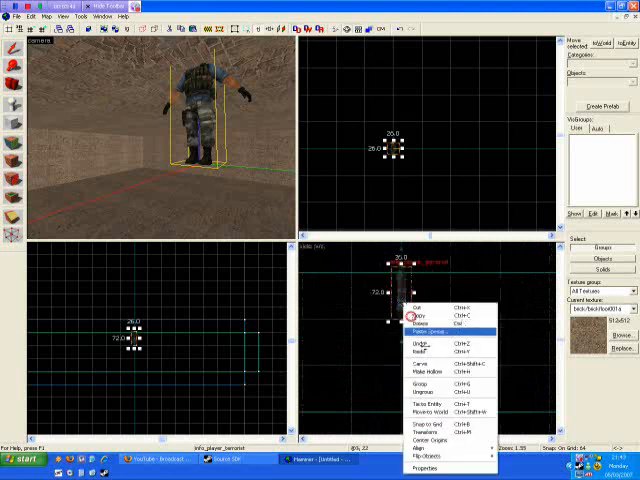
mouse_move(425, 465)
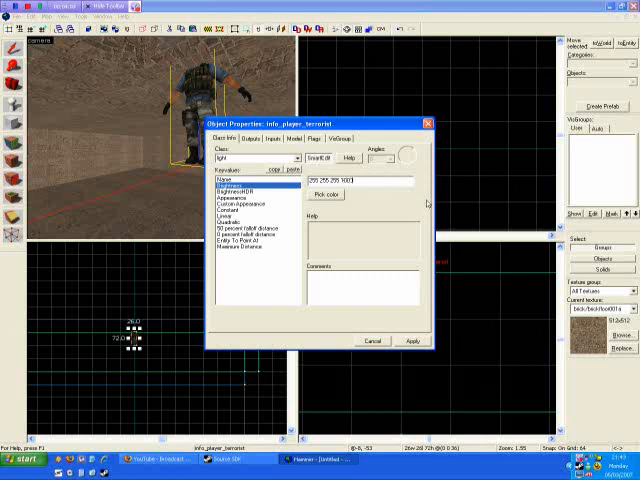
- Confirm the light entity's properties for the entity placed in the room
click(413, 340)
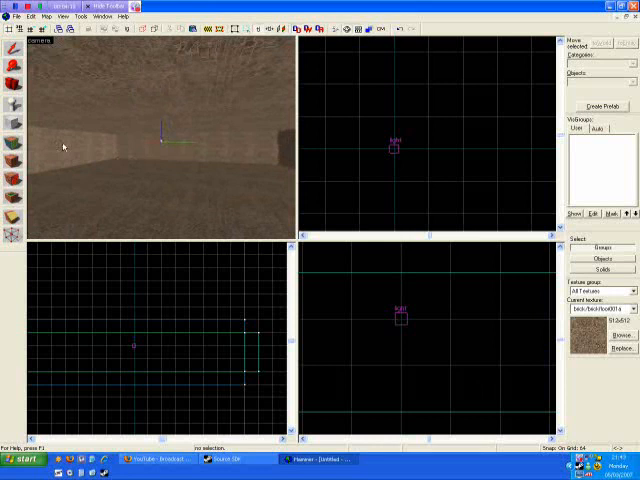
mouse_move(15, 111)
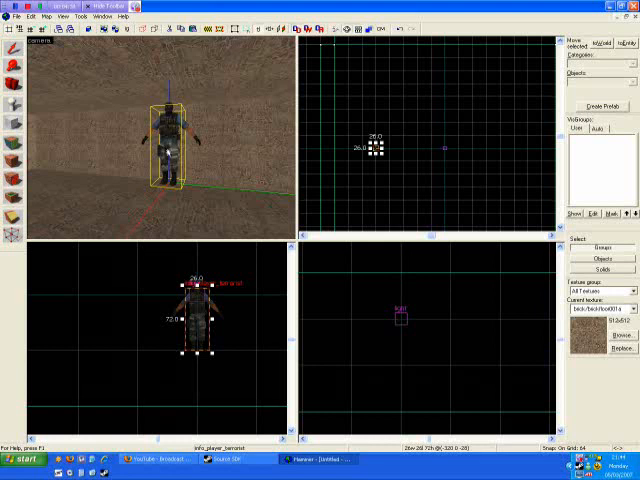
mouse_move(174, 180)
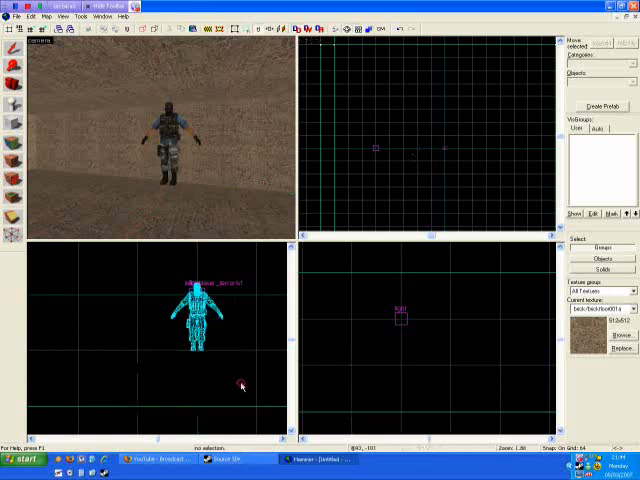
mouse_move(243, 373)
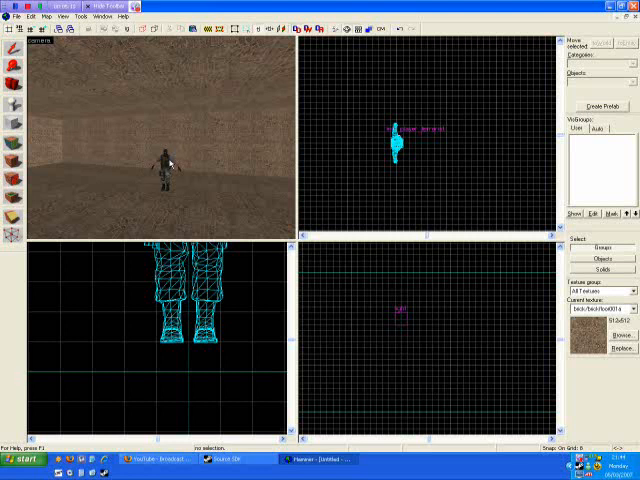
- Place a player spawn entity standing on the room floor
click(163, 160)
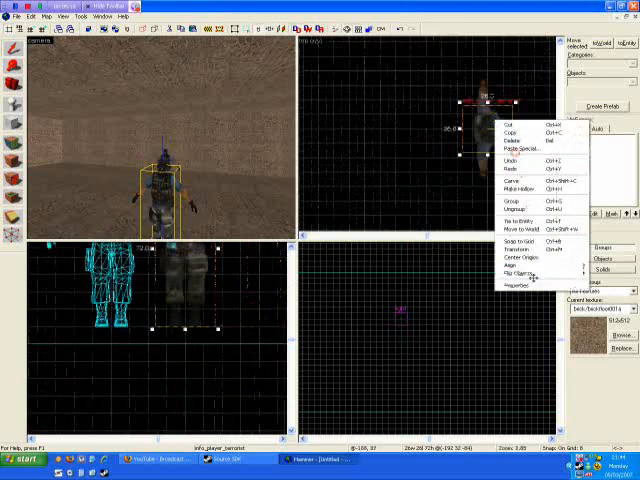
- Set the counter-terrorist spawn's yaw angle to 180 degrees and apply it
click(521, 276)
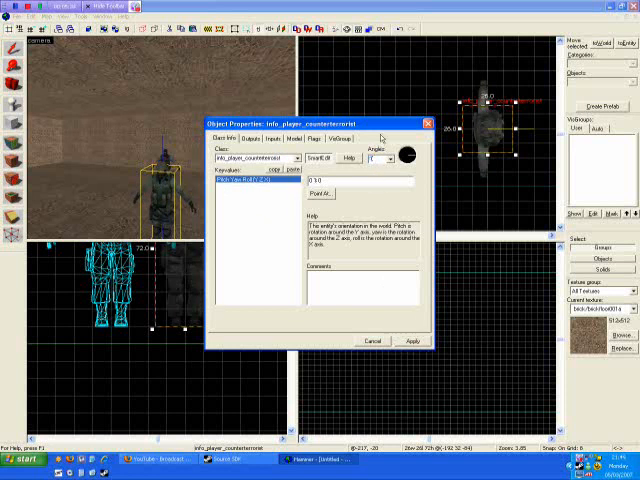
click(408, 341)
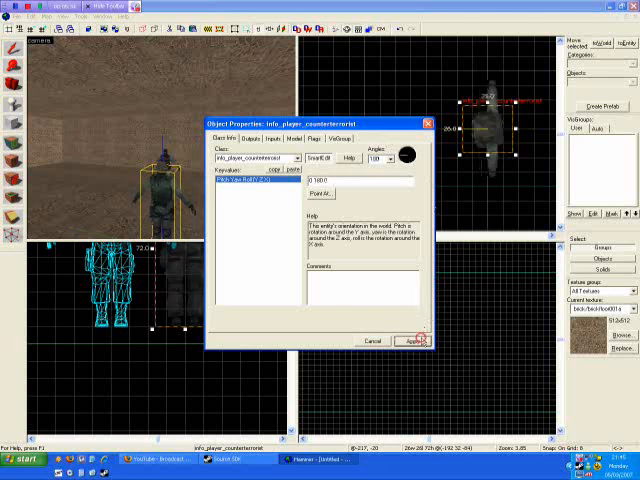
click(432, 340)
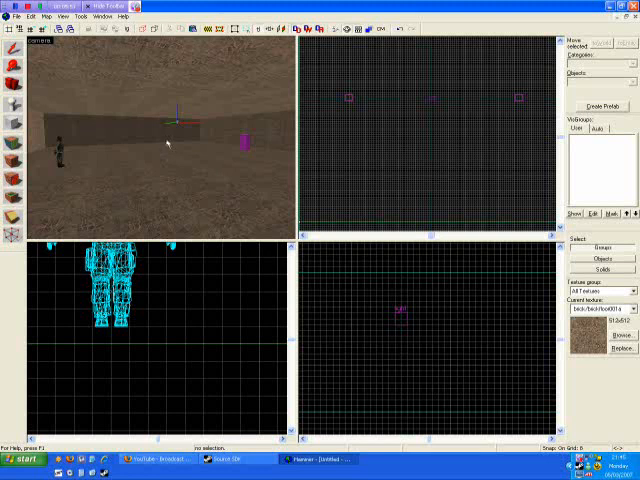
mouse_move(42, 120)
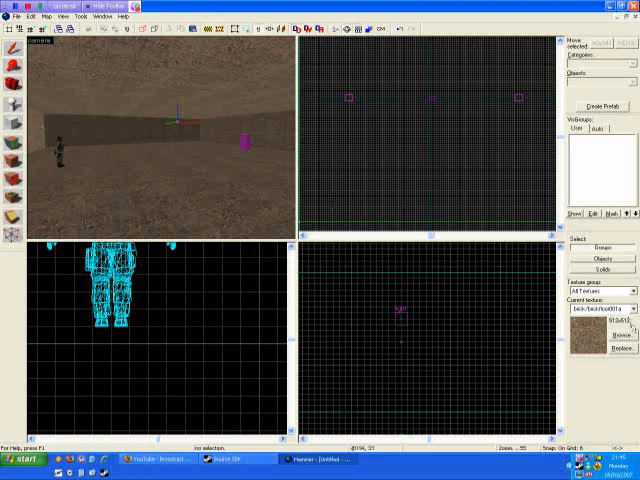
- Browse textures to pick tools/toolstrigger for the buy zone block
click(621, 335)
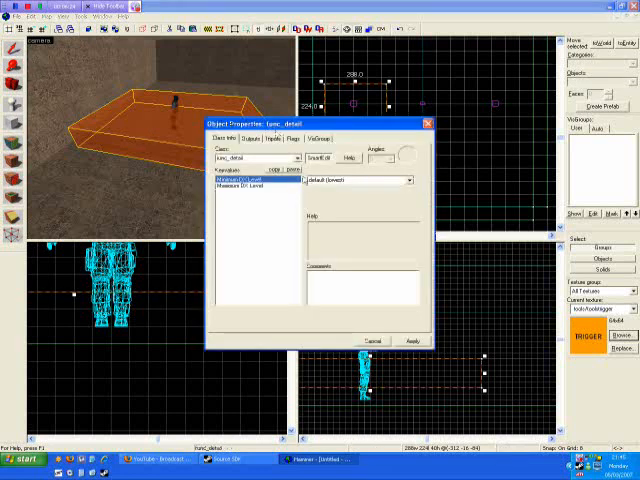
- Change the trigger block's class from func_detail to func_buyzone with Team Number Terrorist
click(298, 158)
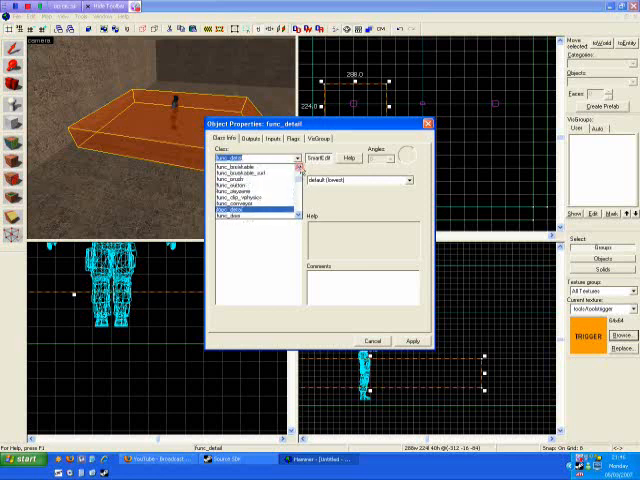
scroll(down, 3)
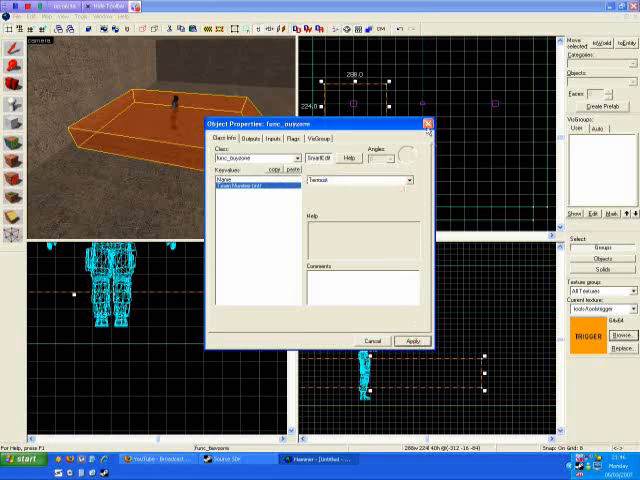
click(428, 124)
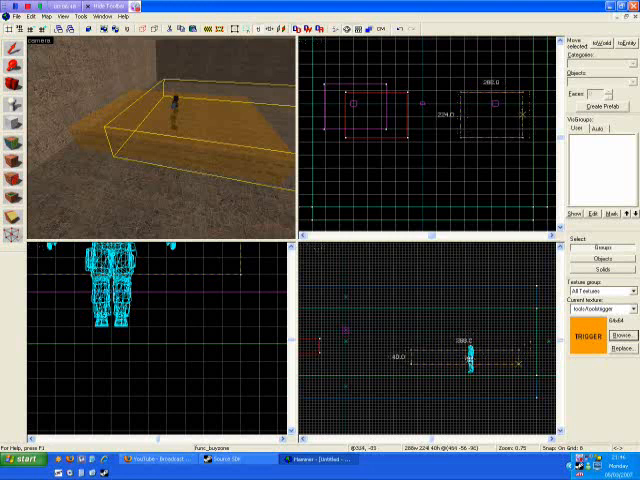
- Set the second func_buyzone's Team Number to Counter-Terrorist in its properties
right_click(490, 120)
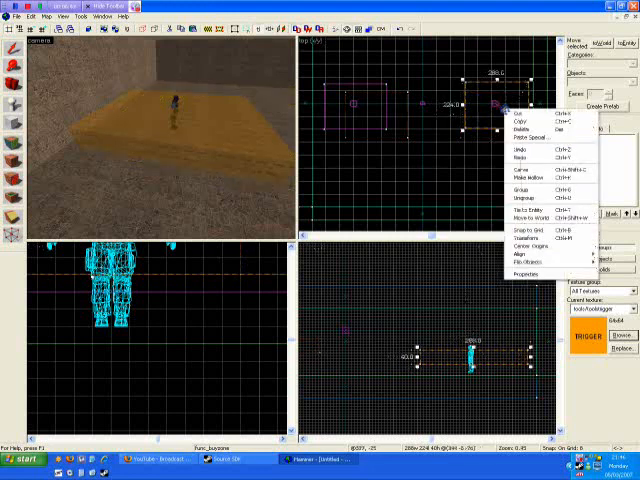
click(516, 271)
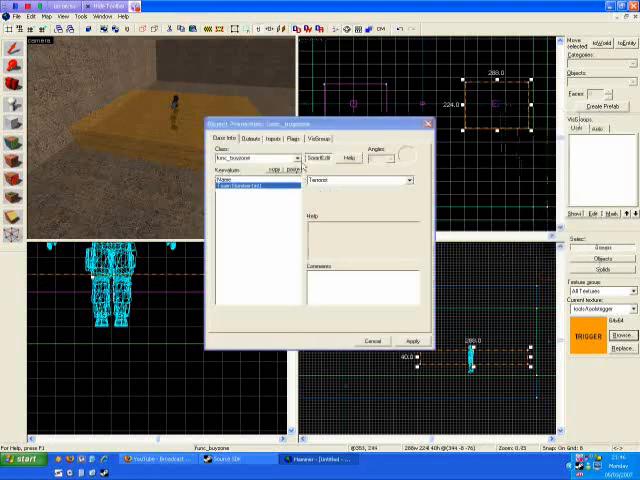
click(405, 181)
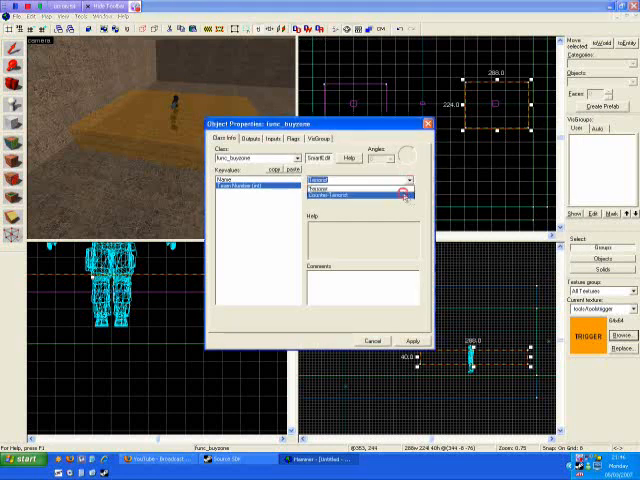
click(340, 190)
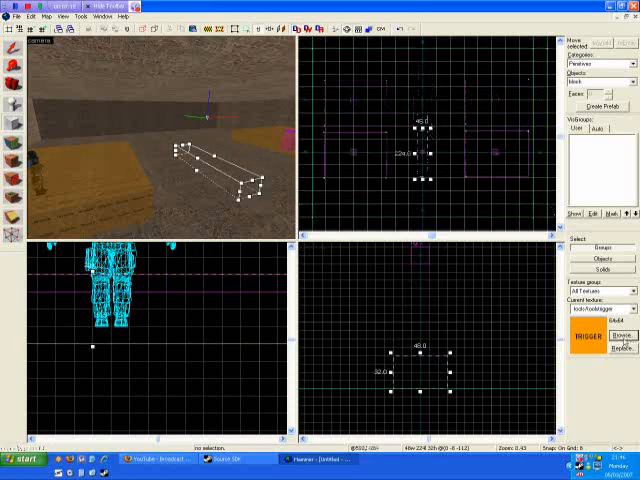
- Apply a grey concrete texture to the low wall block between the buy zones
click(623, 336)
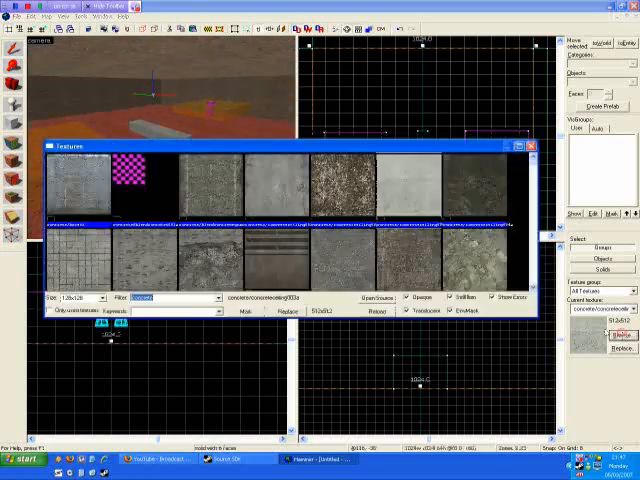
click(538, 145)
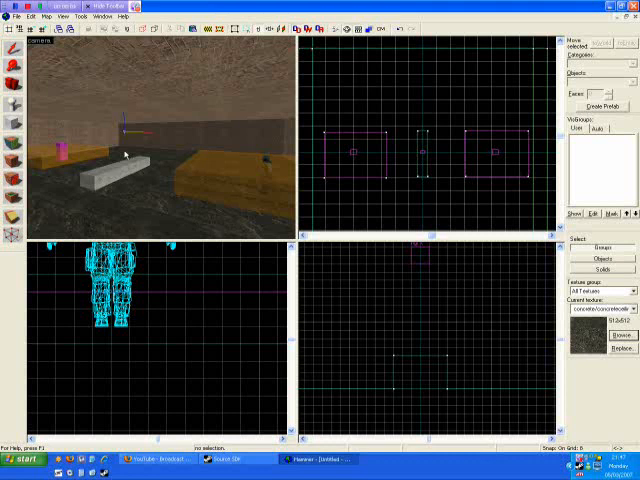
mouse_move(137, 194)
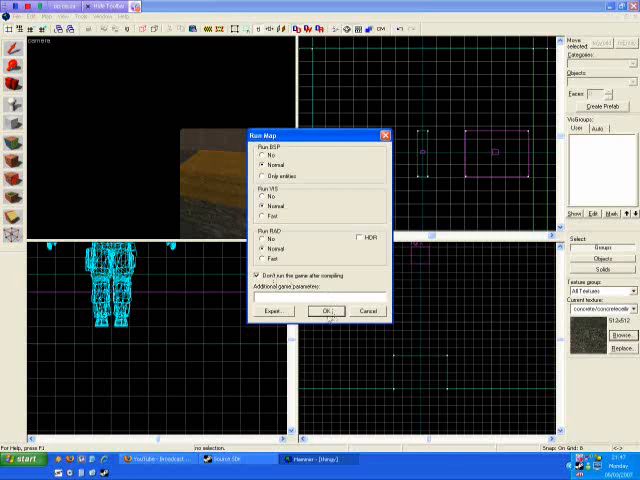
- Run the map compile with Normal BSP, VIS and RAD, not launching the game afterwards
click(327, 311)
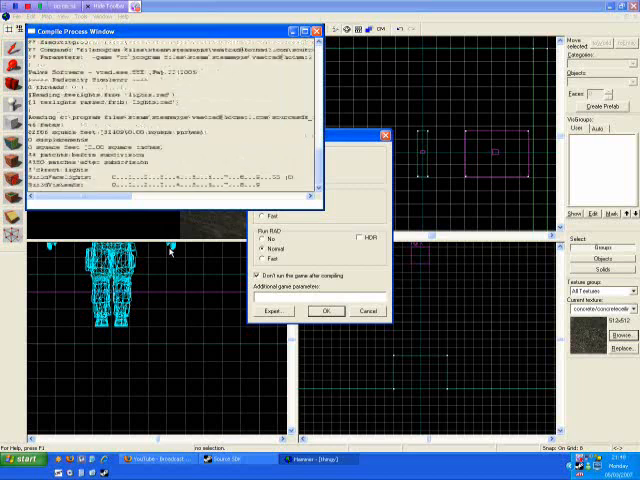
click(324, 310)
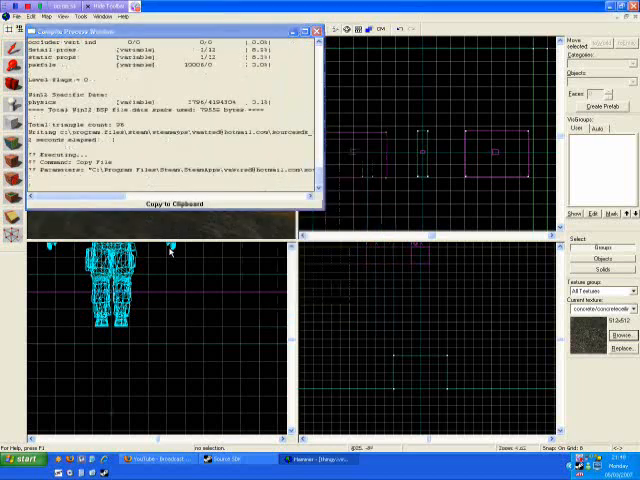